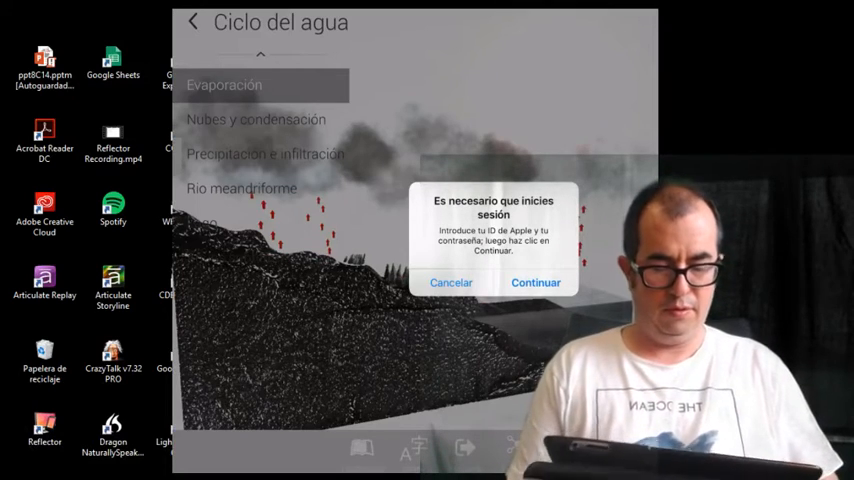
Bring the OBS Studio window with the webcam + pantalla scene to the front
left_click(450, 282)
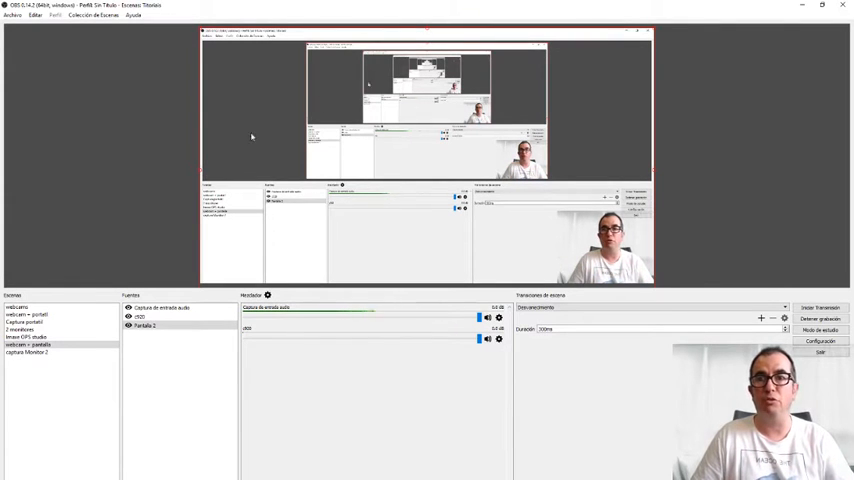
Delete the Fondo croma filter from the c920 webcam's effect filters
left_click(140, 317)
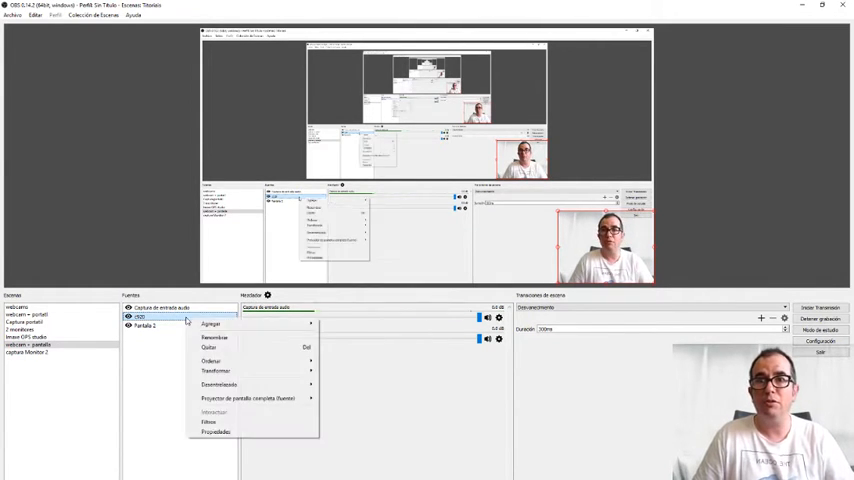
mouse_move(210, 421)
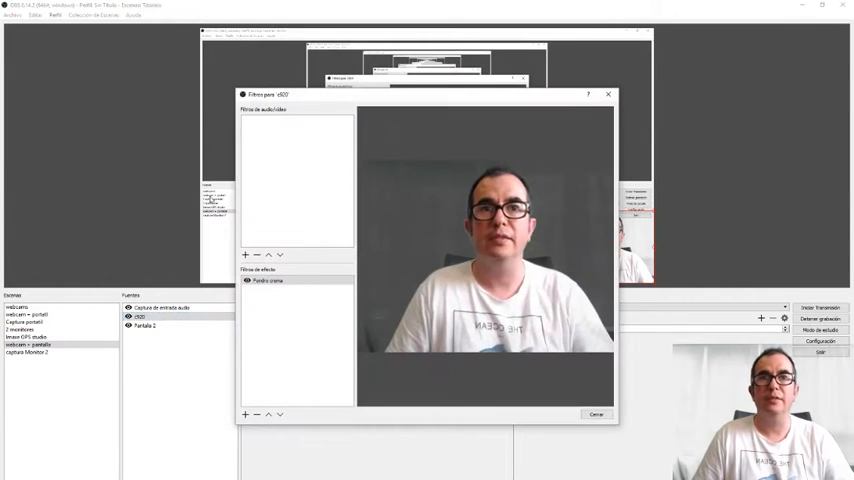
left_click(268, 280)
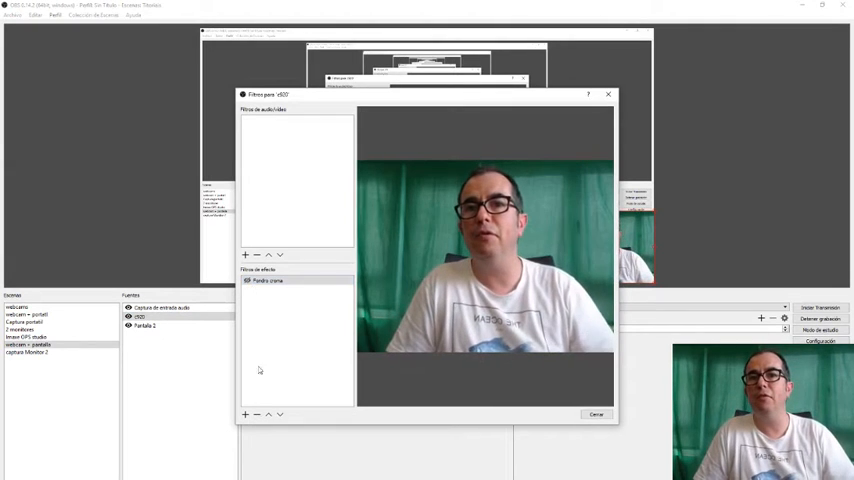
left_click(268, 280)
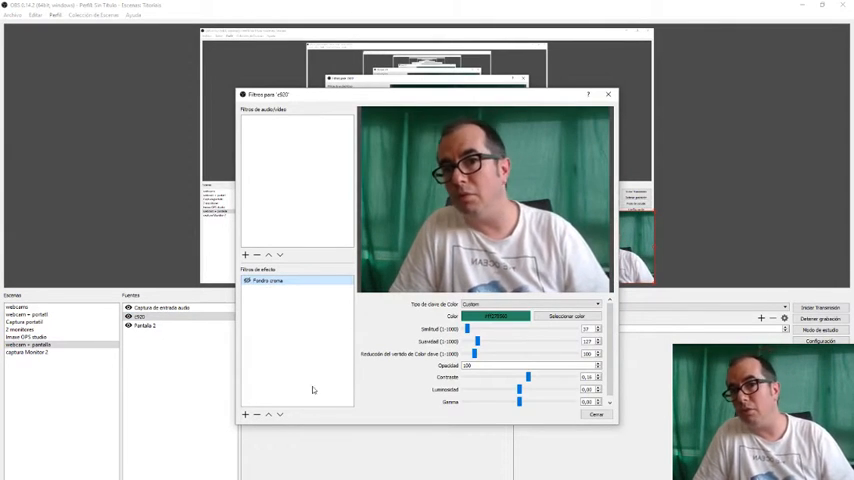
right_click(268, 281)
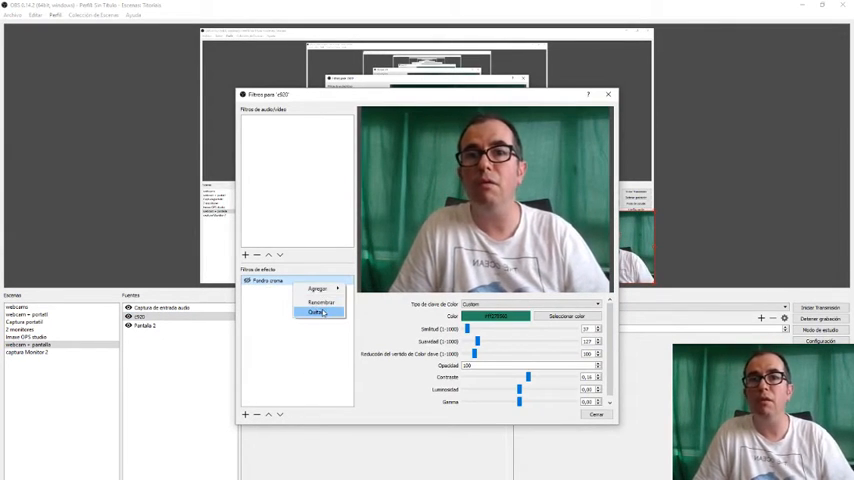
left_click(317, 312)
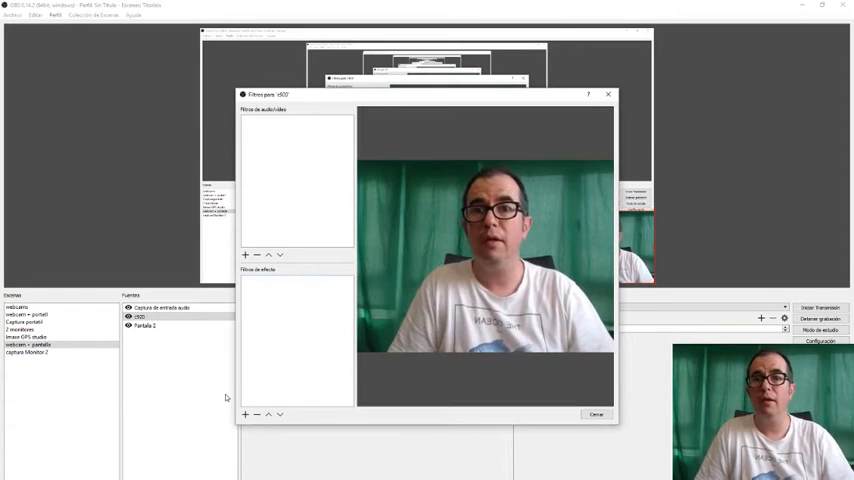
left_click(244, 414)
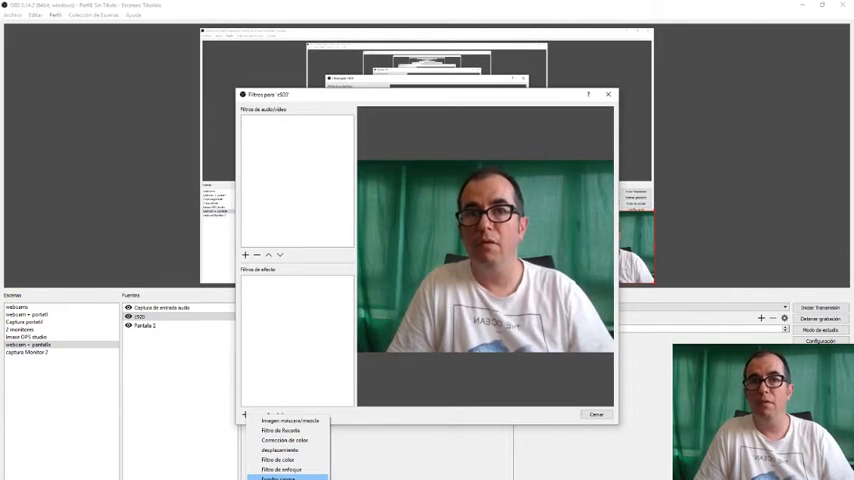
Add a new Fondo croma filter with Custom key colour type and open the colour chooser
left_click(278, 478)
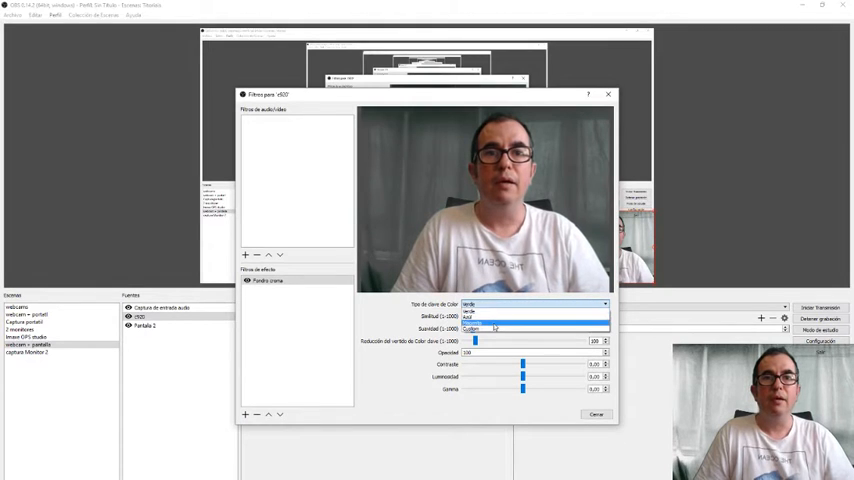
left_click(490, 328)
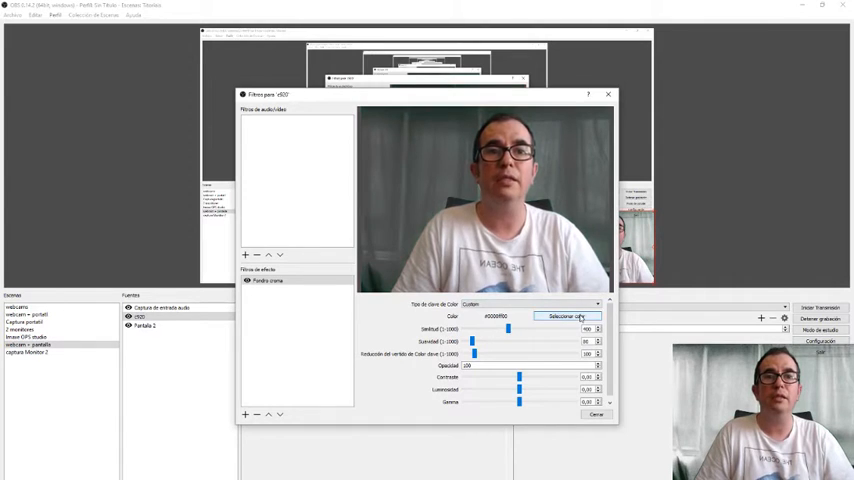
left_click(565, 316)
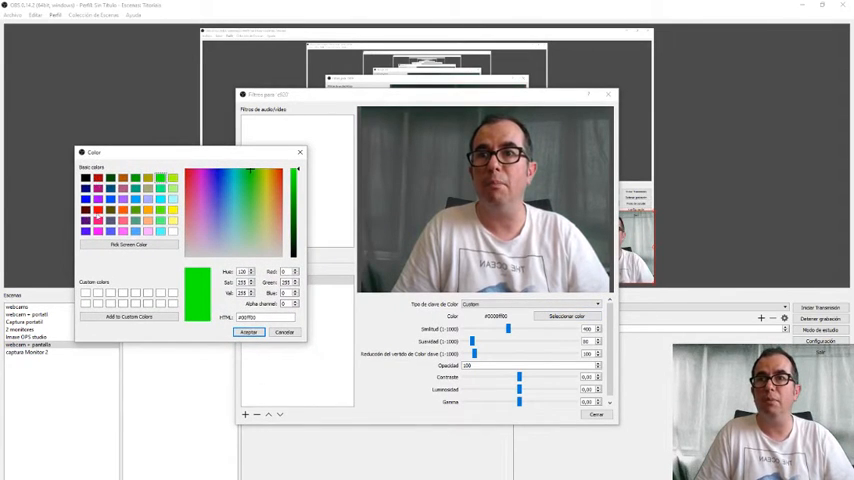
Set the custom key colour to the green sampled from the webcam backdrop
left_click(295, 170)
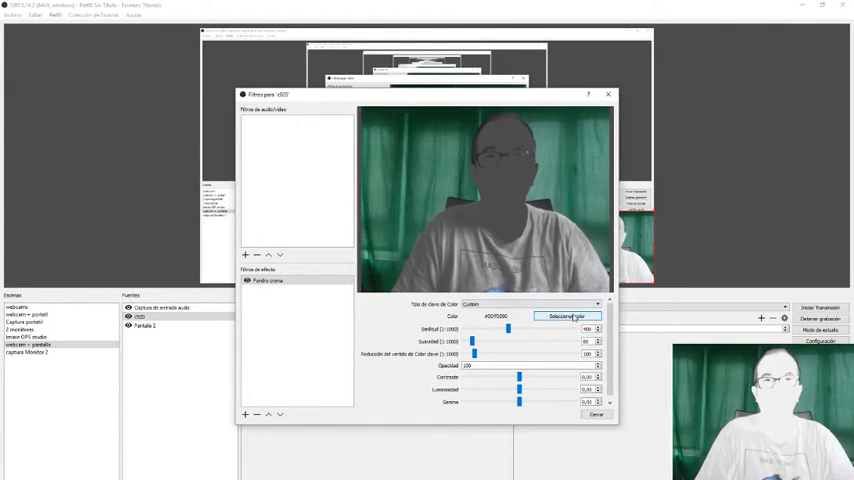
left_click(566, 316)
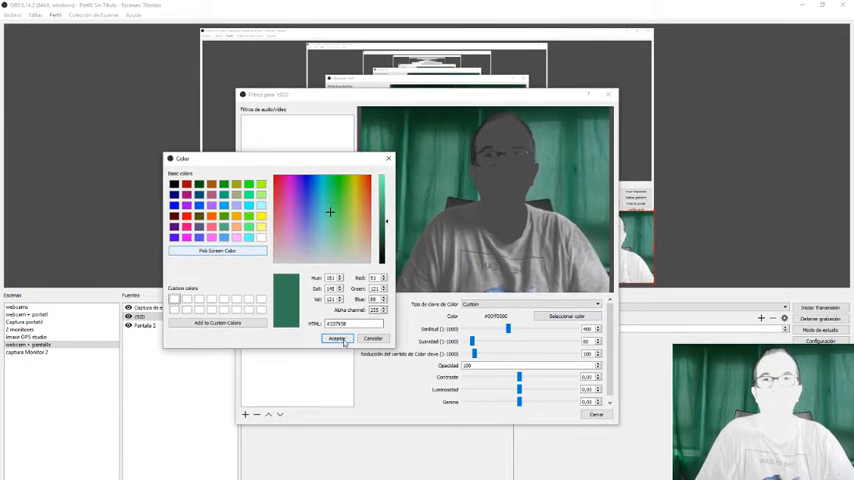
left_click(337, 338)
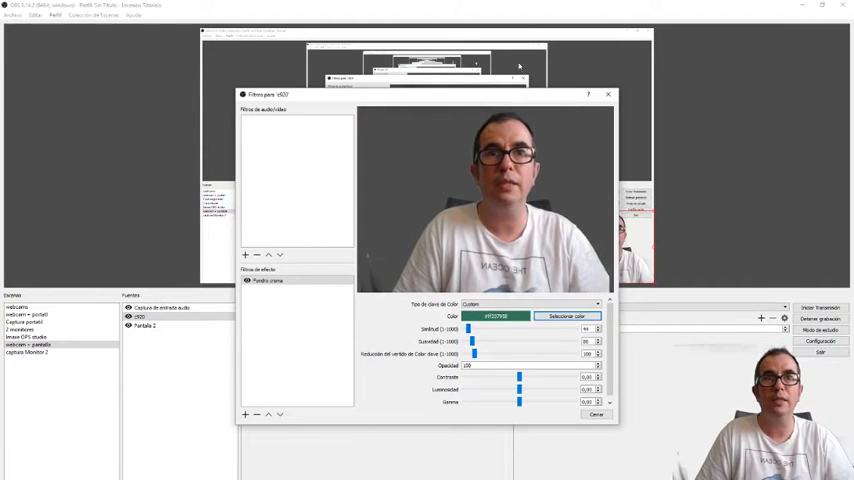
left_click_drag(425, 94, 190, 127)
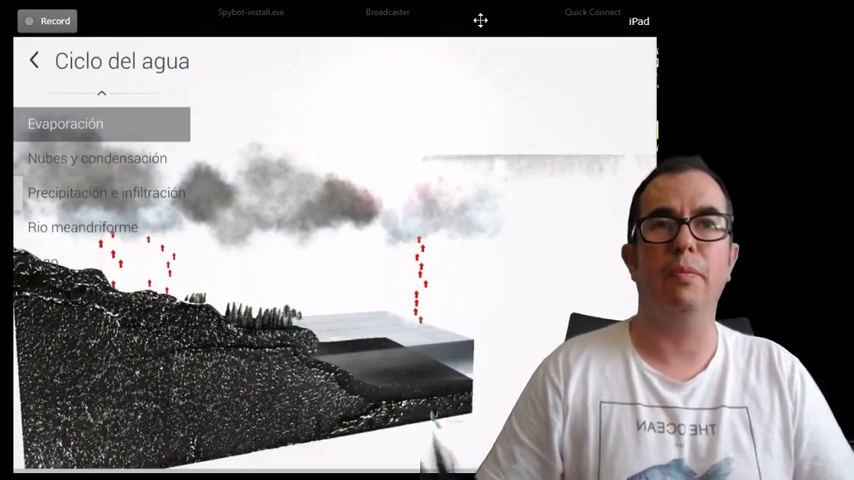
mouse_move(481, 24)
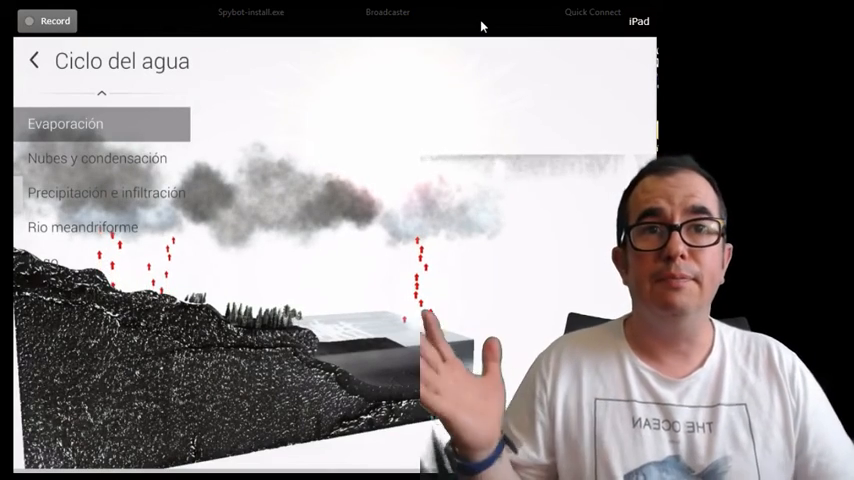